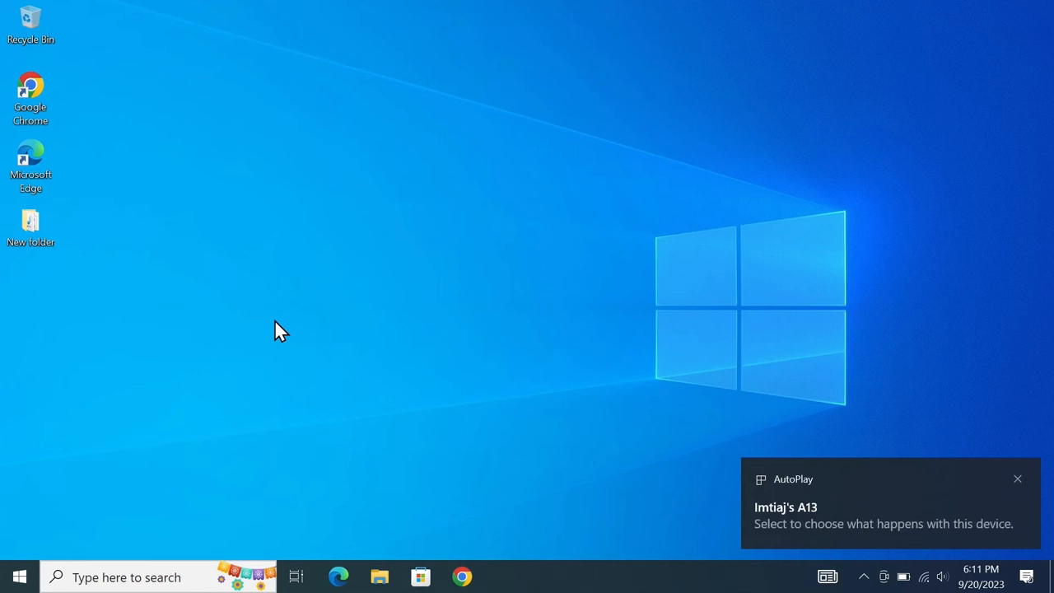
pyautogui.moveTo(905, 490)
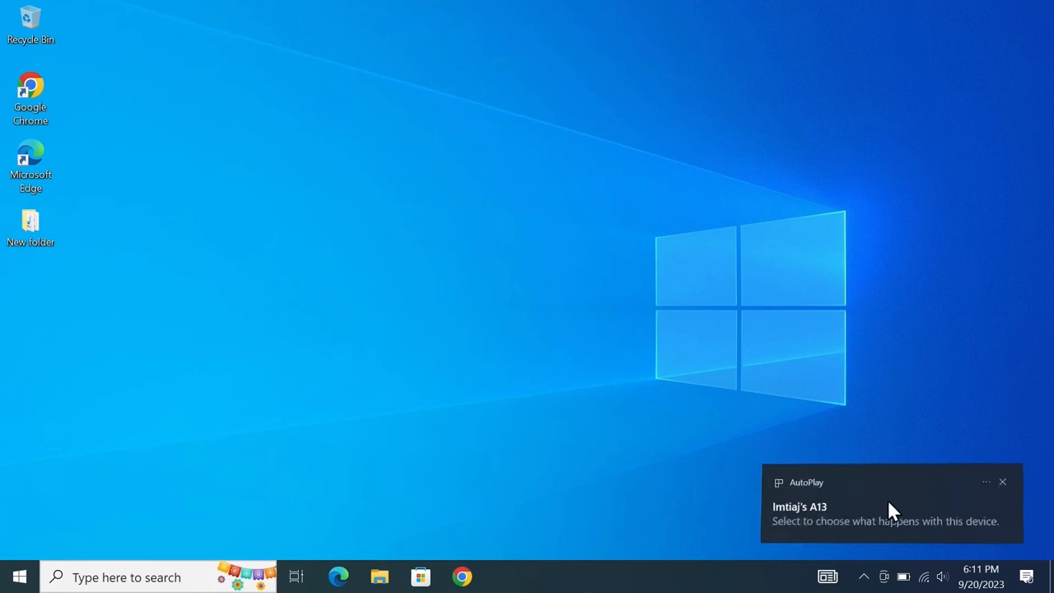
# Bring up the AutoPlay choices for the newly connected phone
pyautogui.click(885, 506)
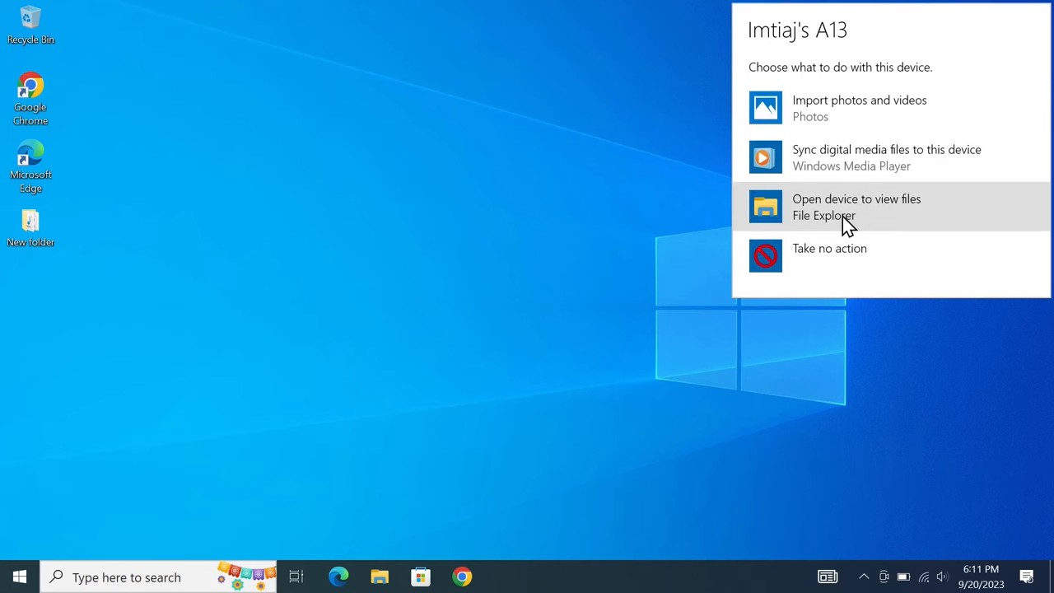
pyautogui.moveTo(869, 220)
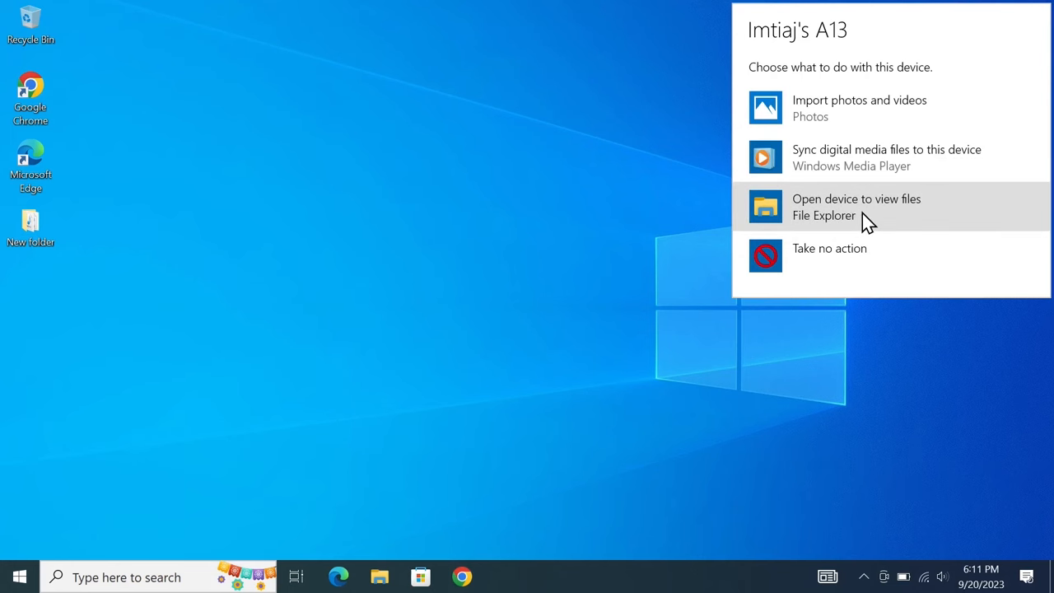
# Open the phone to view its files in File Explorer, then minimize that window
pyautogui.click(856, 207)
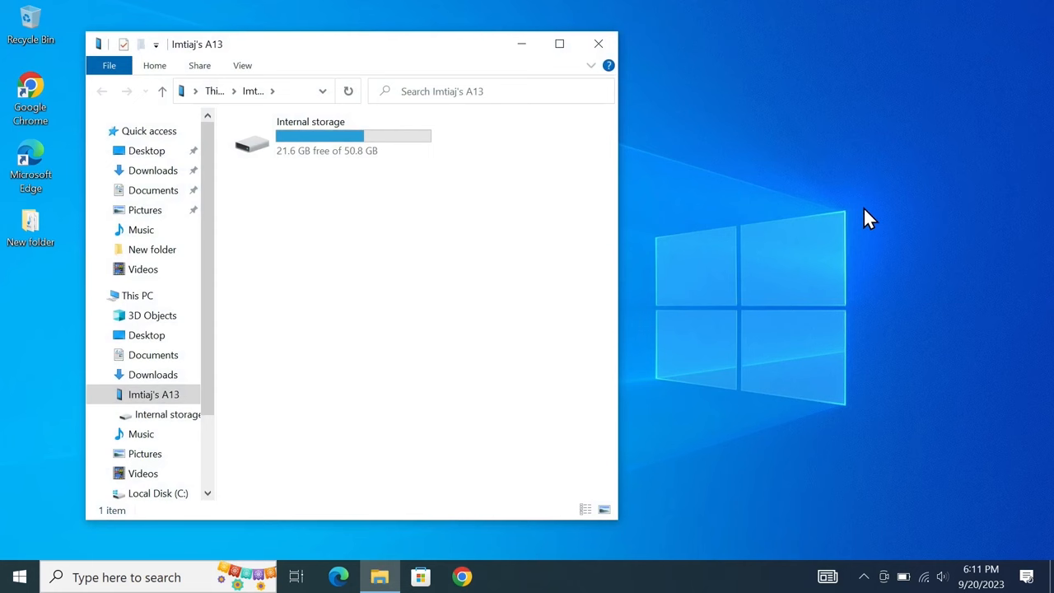
pyautogui.moveTo(492, 48)
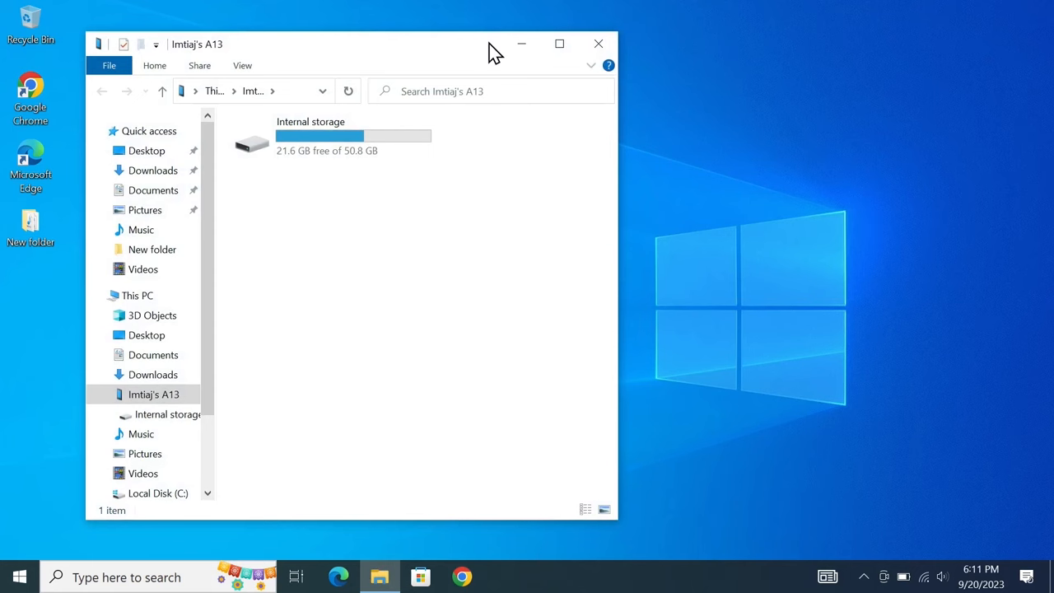
pyautogui.click(599, 43)
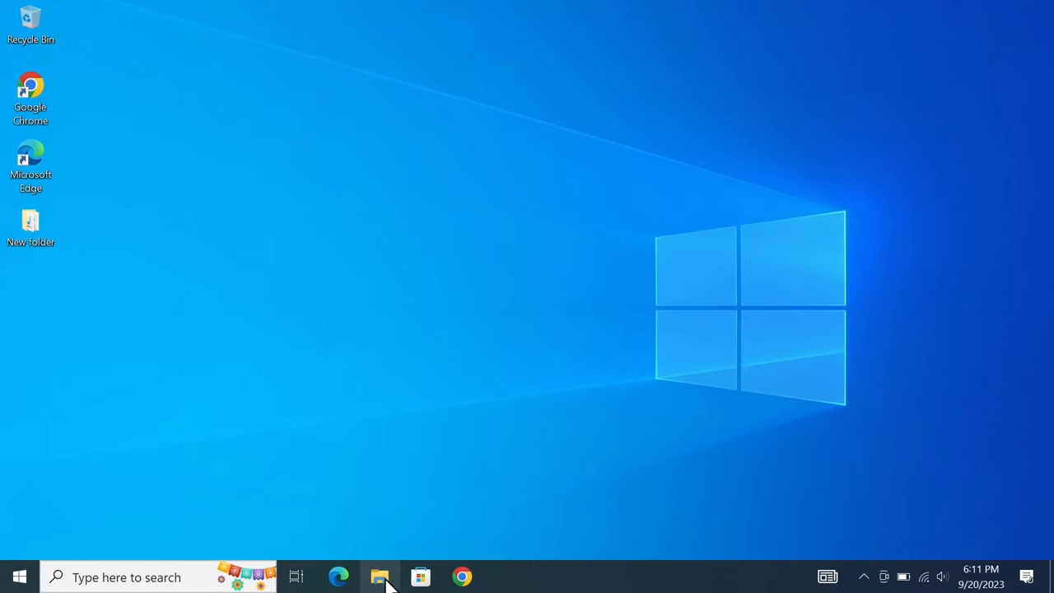
# Restore the phone's window and open its Internal storage, listing folders like DCIM, Download and Music
pyautogui.click(379, 576)
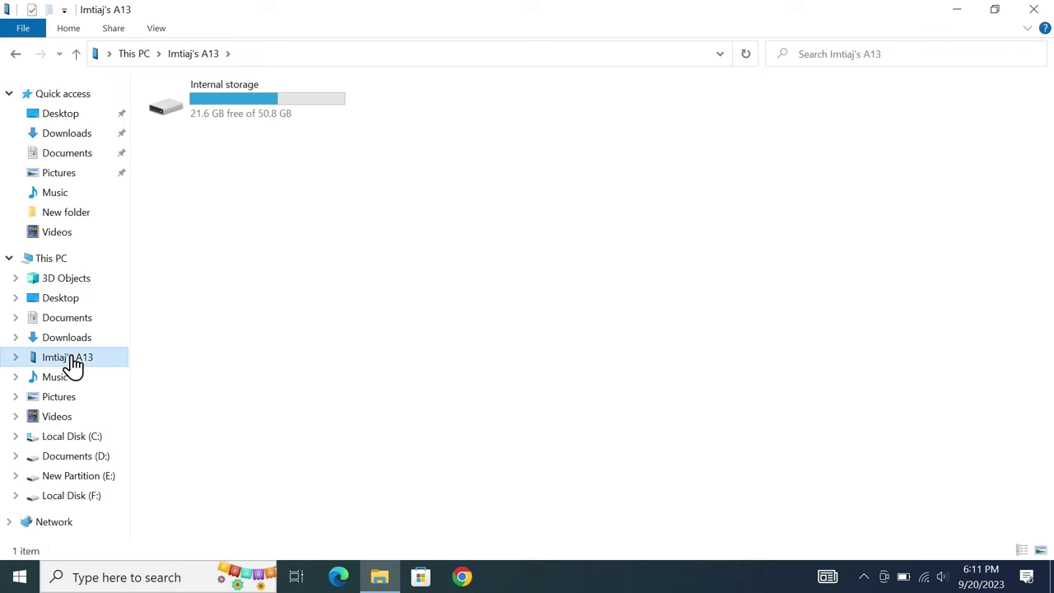
pyautogui.click(246, 97)
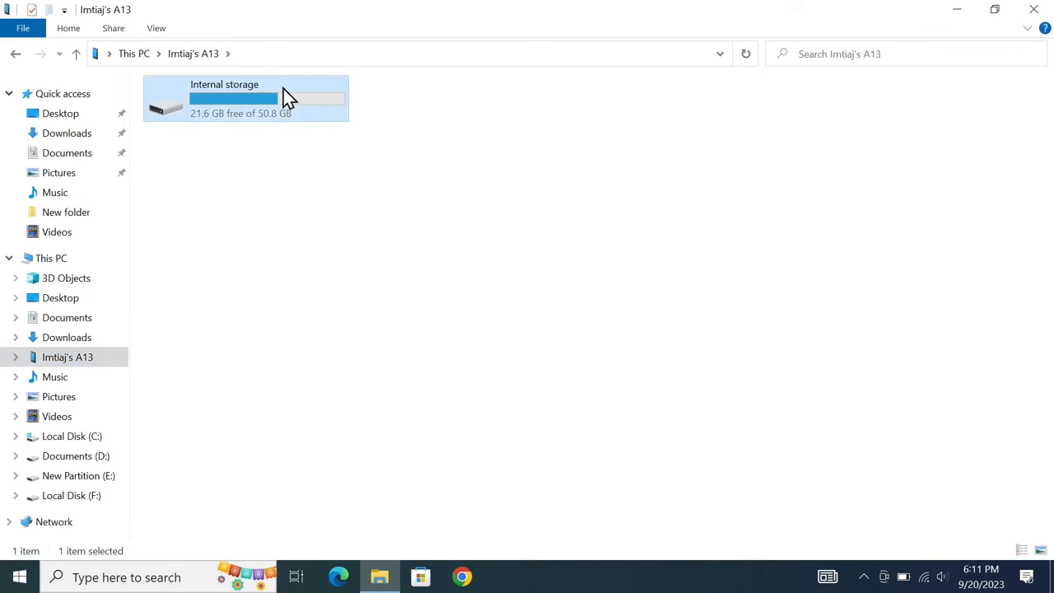
pyautogui.doubleClick(245, 97)
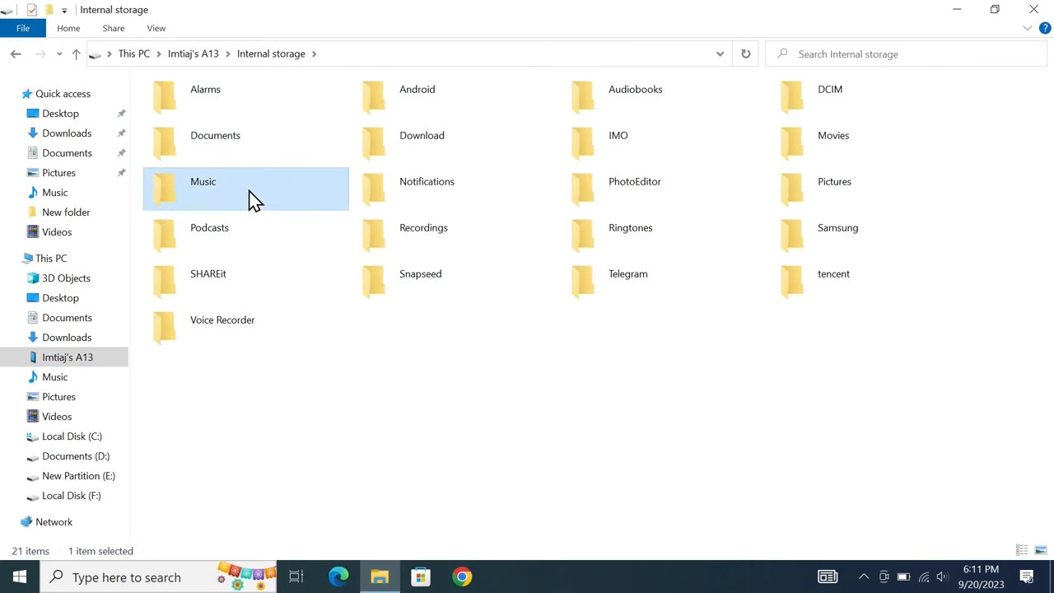
# Open the phone's empty Music folder and shrink its window so the PC's MP3 folder shows alongside
pyautogui.doubleClick(202, 181)
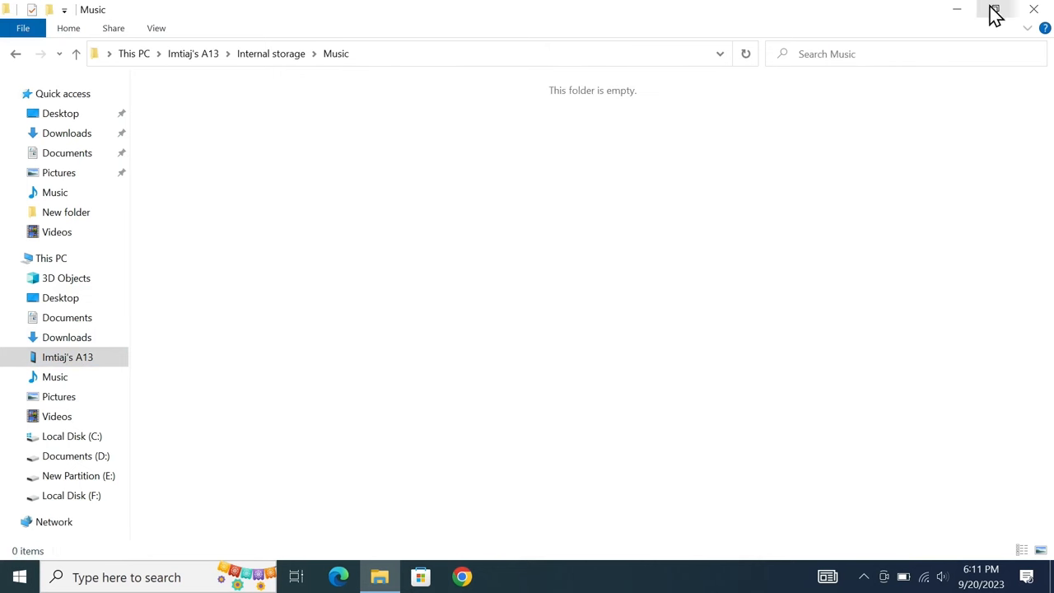
pyautogui.click(994, 9)
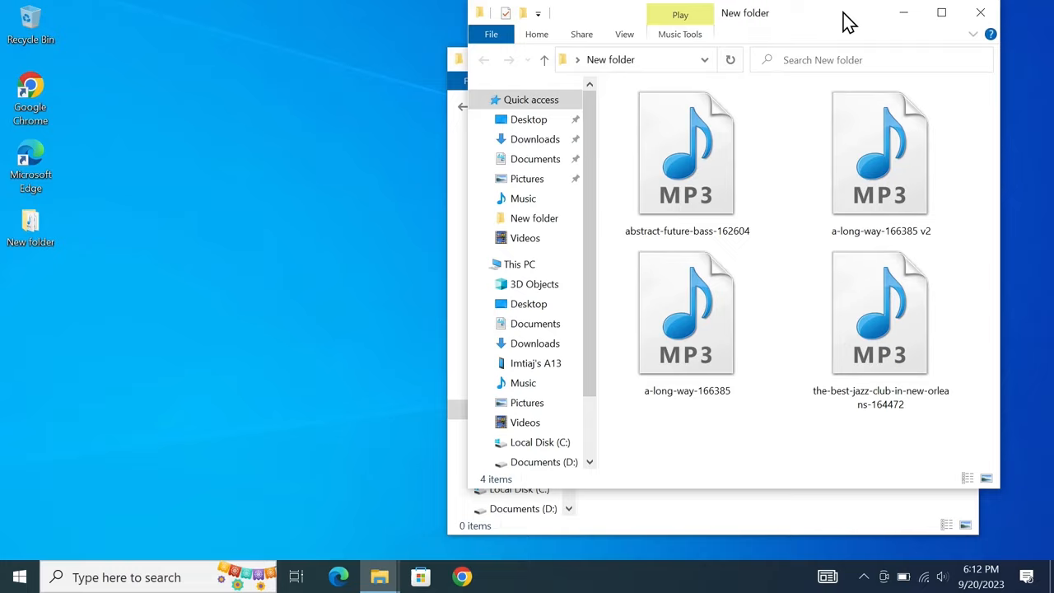
# Place the MP3 folder beside the Music window and bring up actions for the a-long-way-166385 v2 track
pyautogui.moveTo(745, 13); pyautogui.dragTo(260, 54)
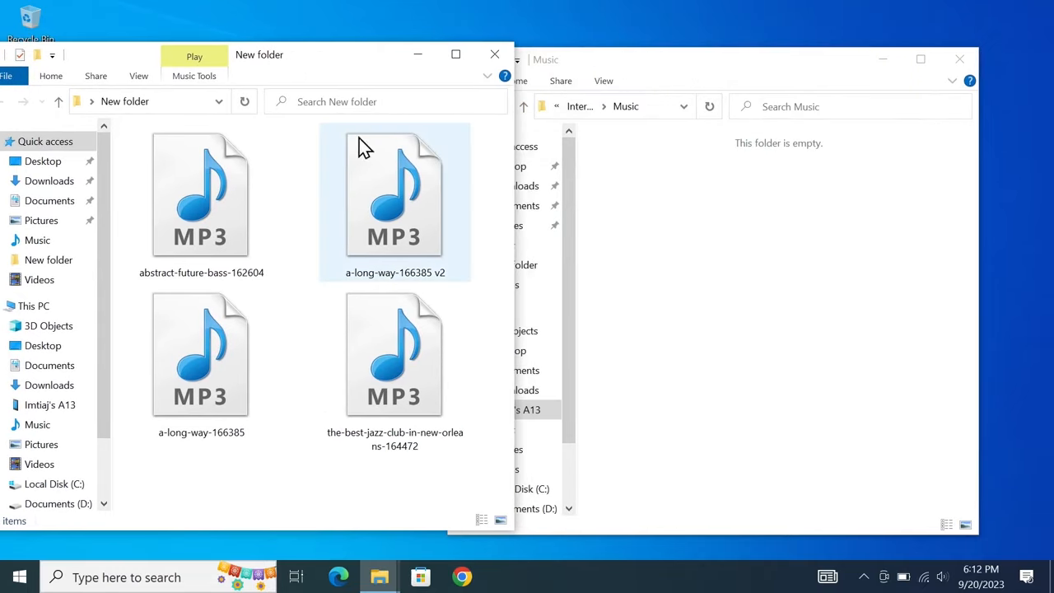
pyautogui.click(394, 194)
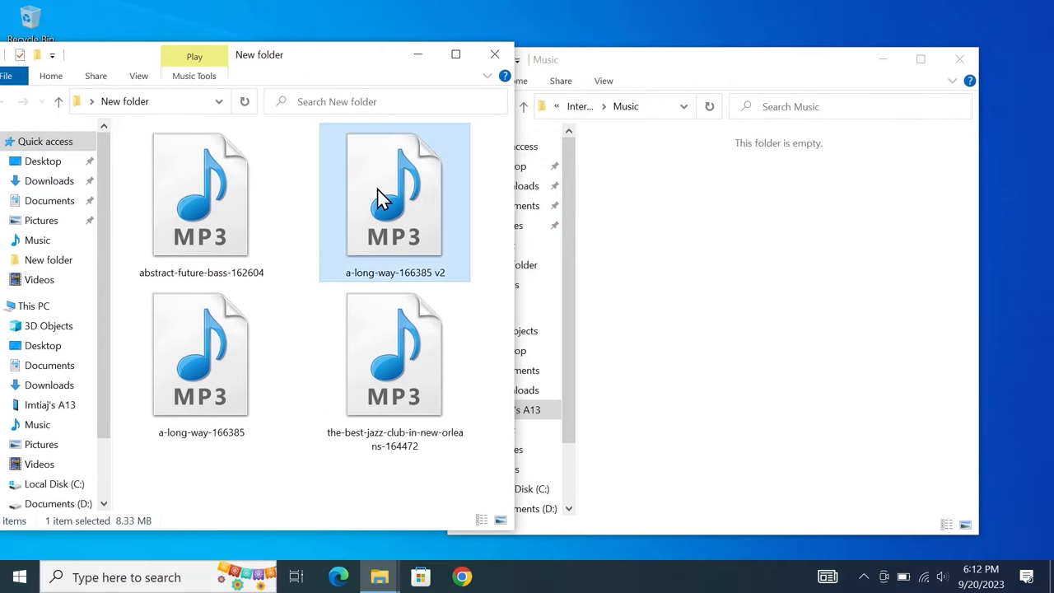
pyautogui.rightClick(394, 193)
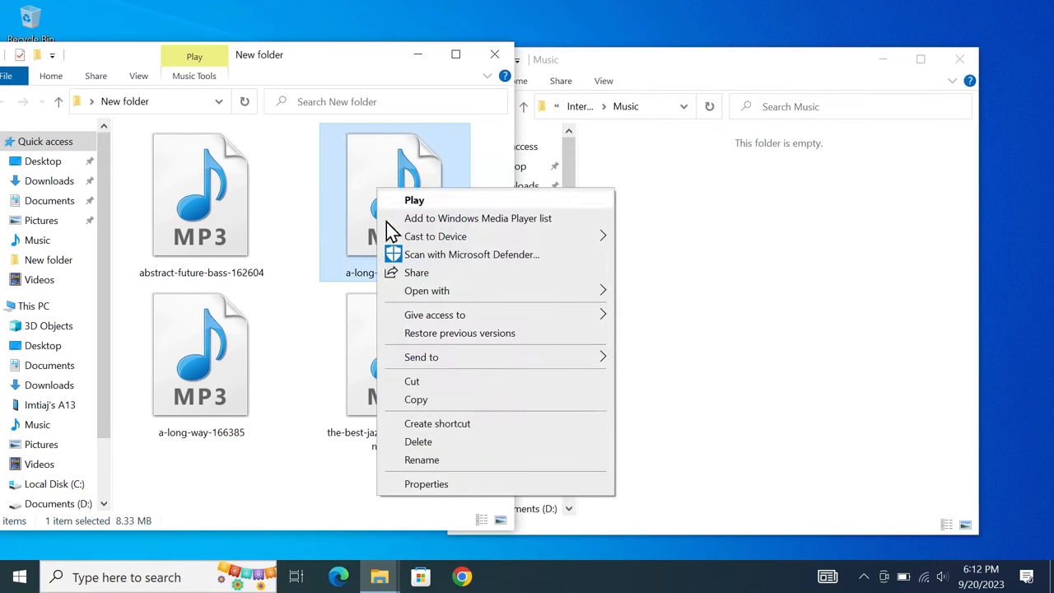